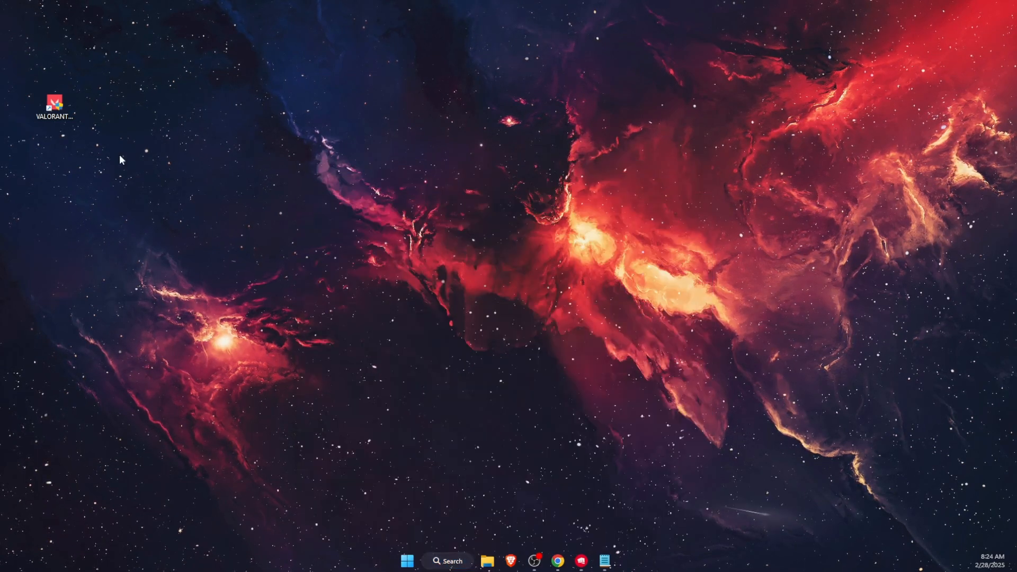
mouse_move(58, 103)
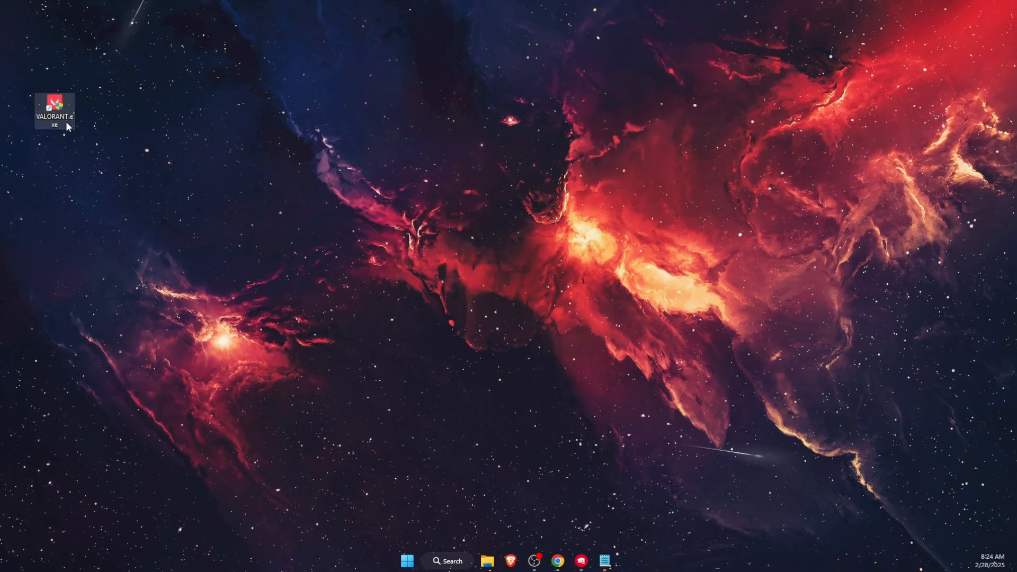
From the VALORANT shortcut's file location, browse into VALORANT > live > ShooterGame > Binaries > Win64
right_click(54, 109)
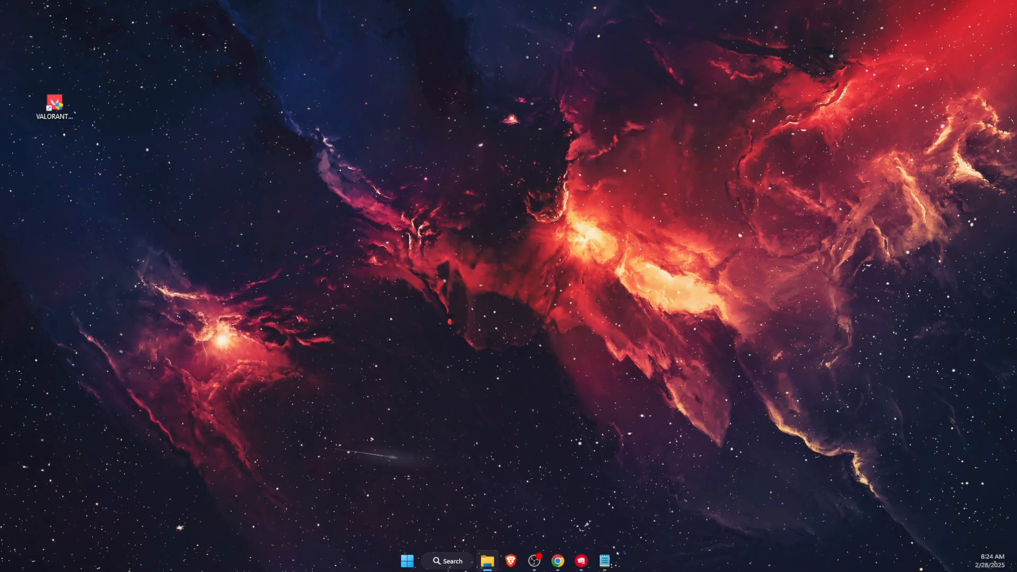
click(486, 560)
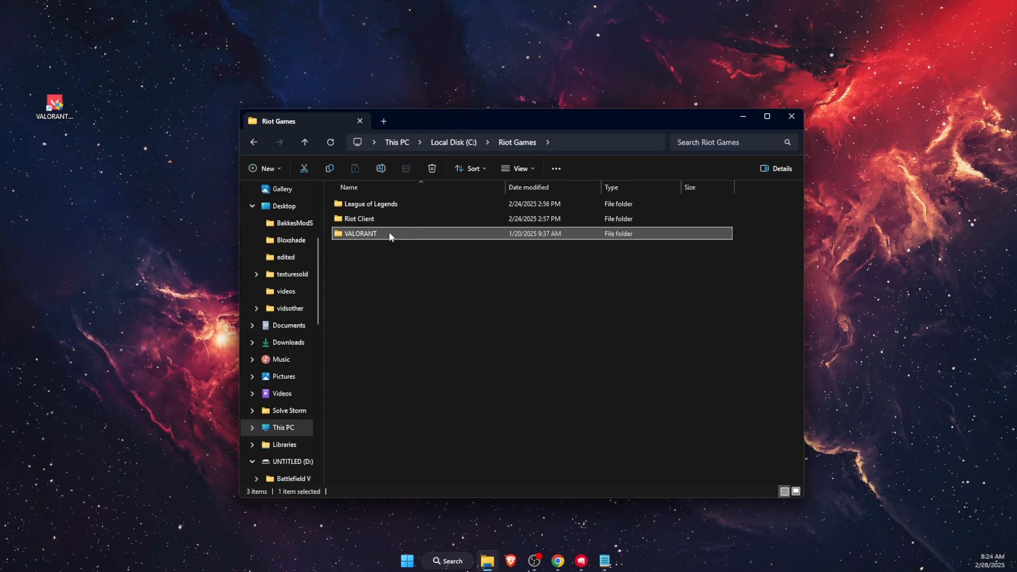
double_click(359, 233)
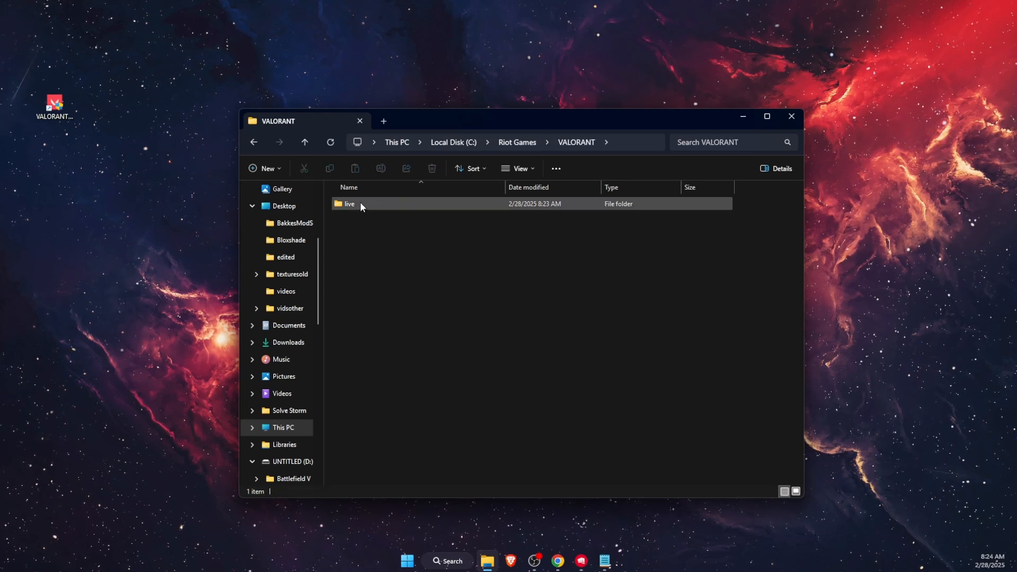
double_click(349, 204)
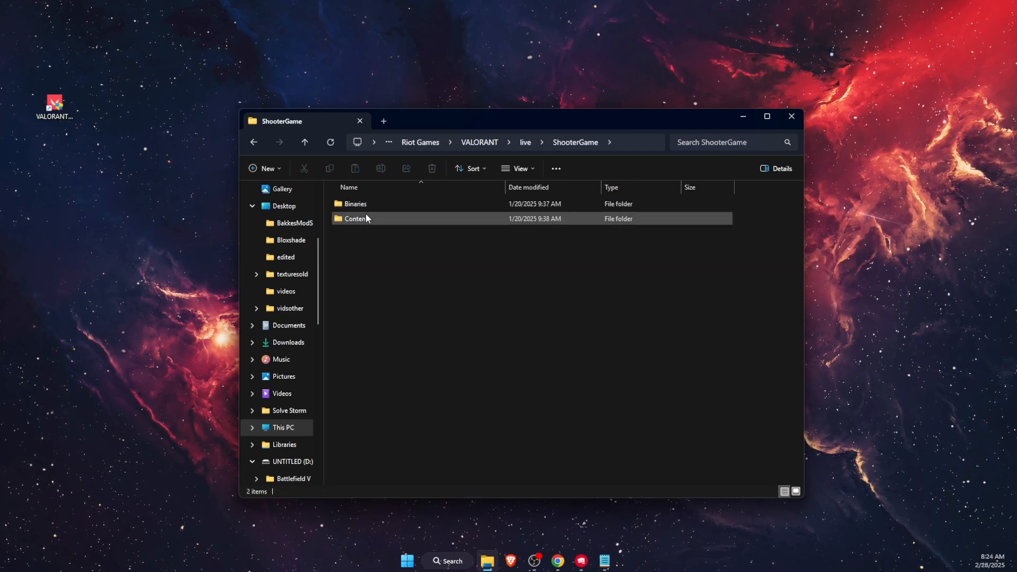
double_click(354, 203)
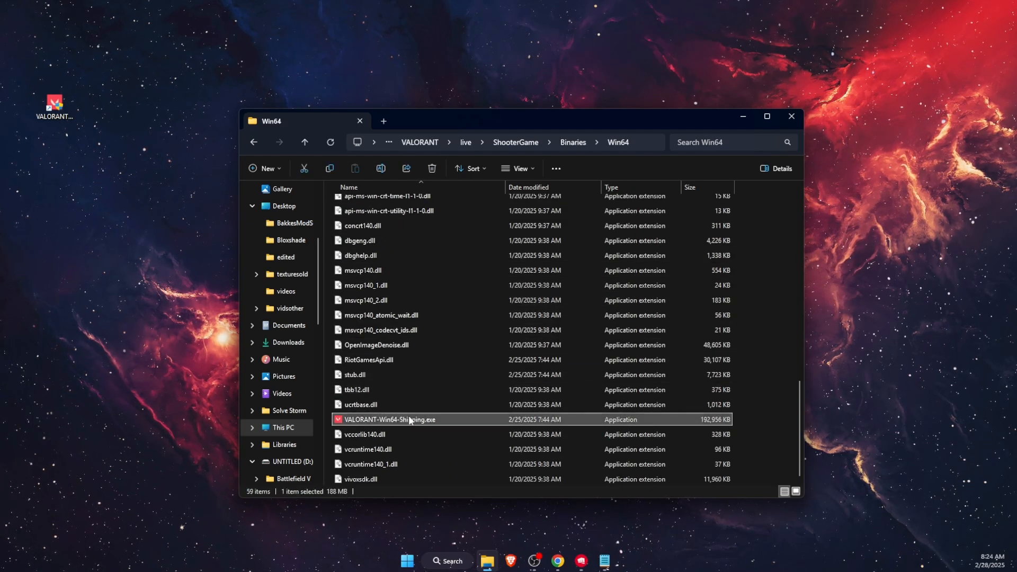
mouse_move(388, 420)
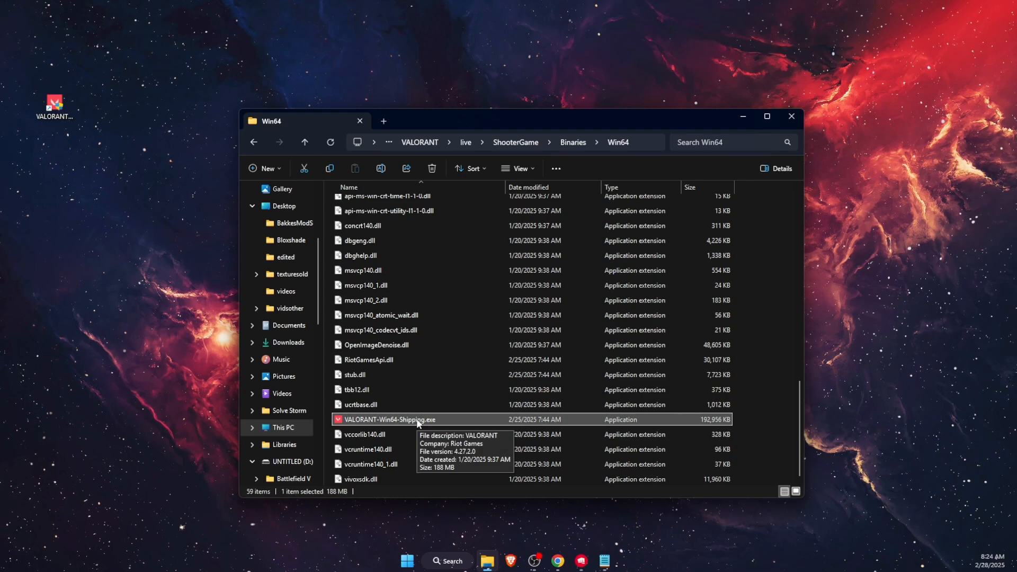
In VALORANT-Win64-Shipping.exe's Compatibility properties, tick Disable fullscreen optimizations and confirm with OK
right_click(389, 420)
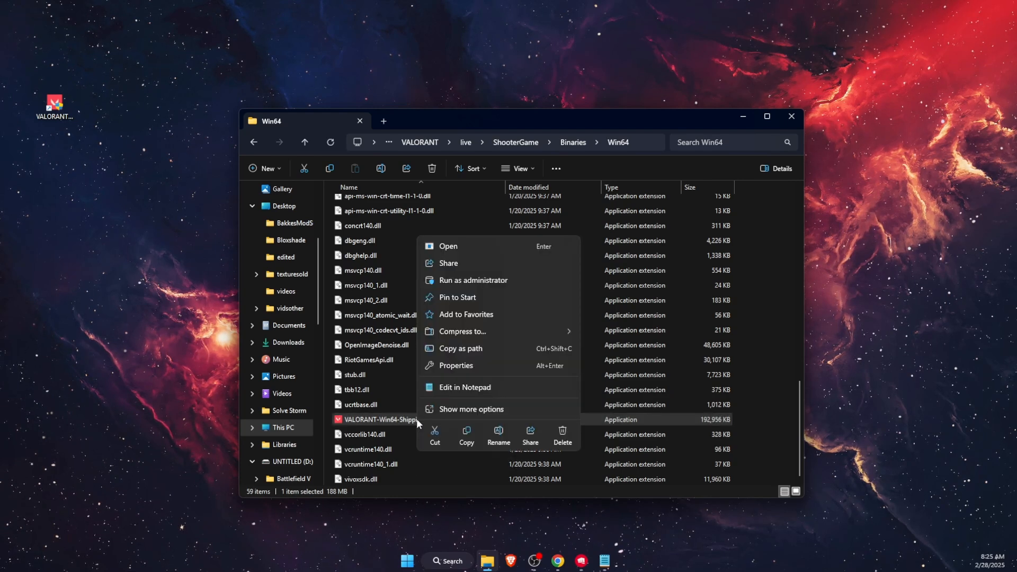
click(455, 365)
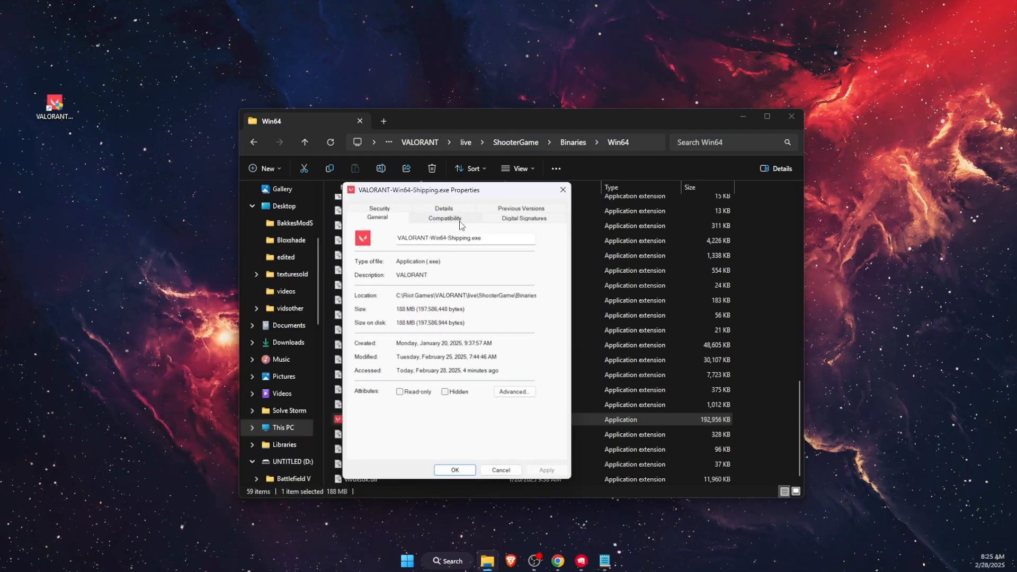
click(444, 217)
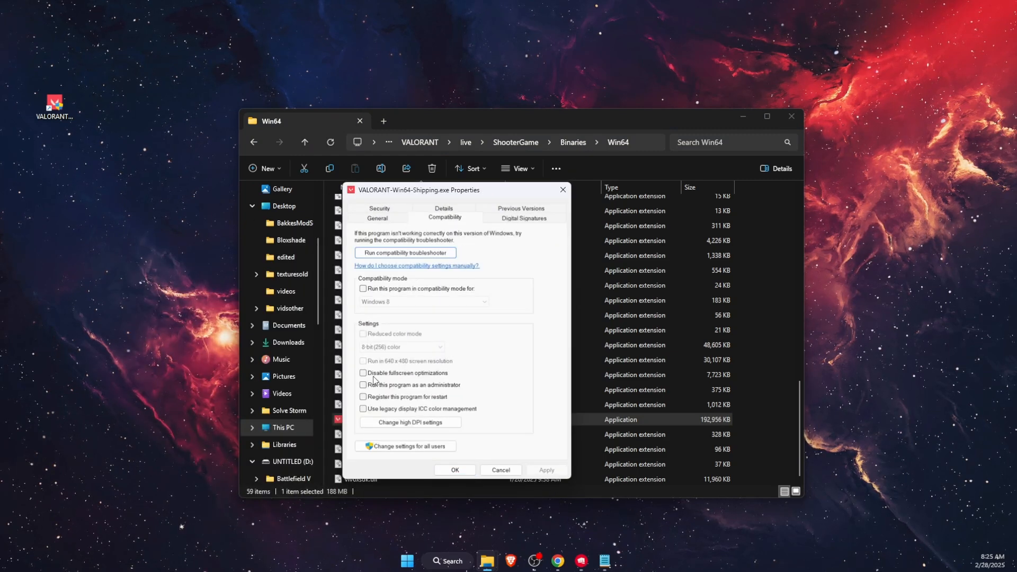
click(363, 373)
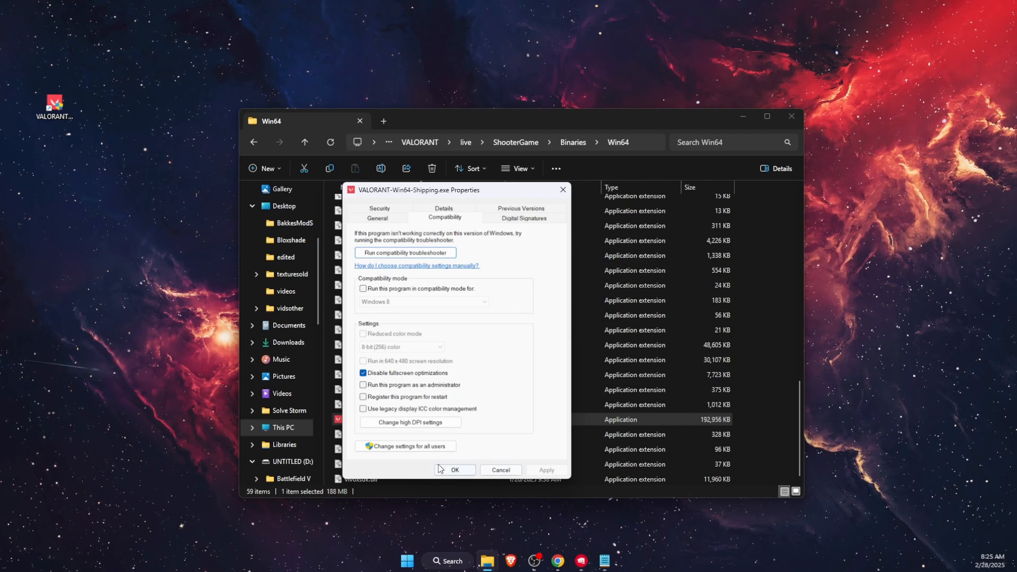
click(455, 469)
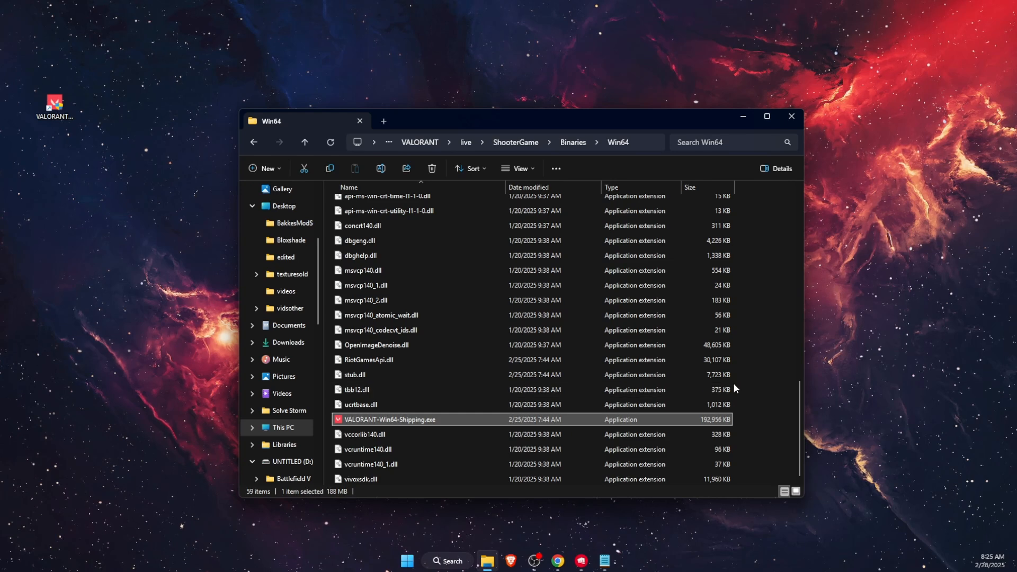
Reopen the exe's Compatibility properties and toggle the fullscreen optimizations checkboxes under Settings
right_click(389, 420)
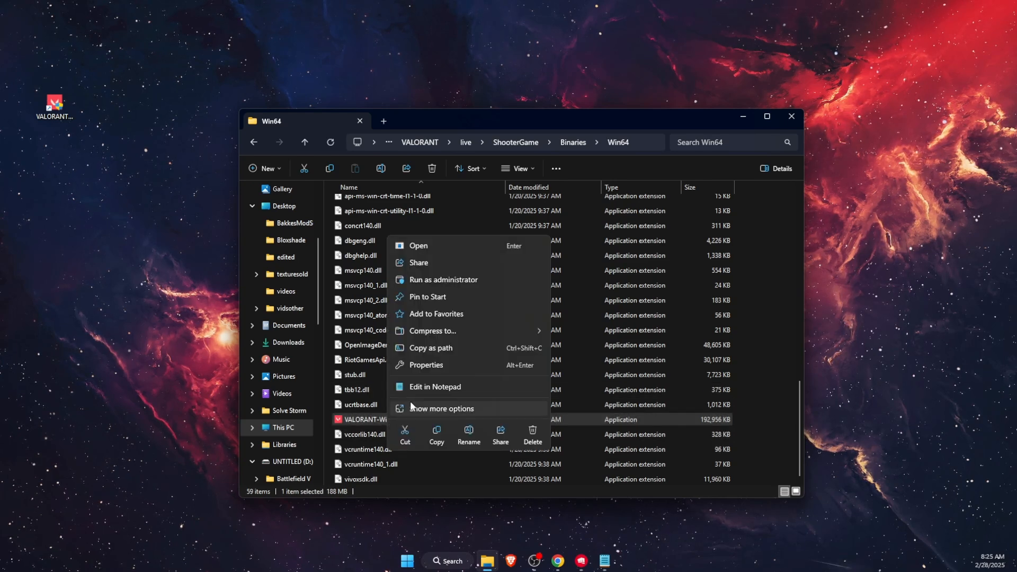
click(426, 364)
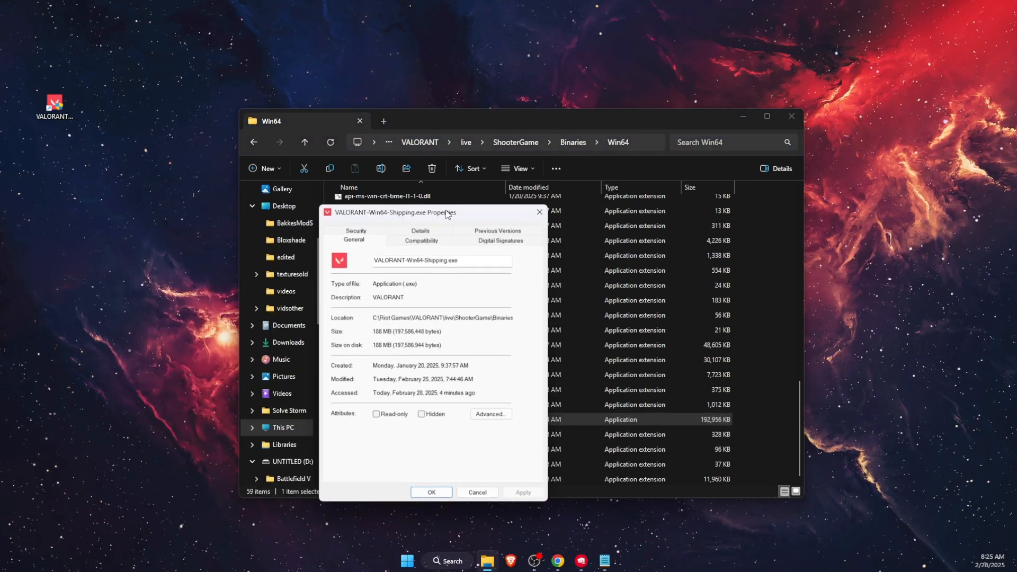
click(421, 240)
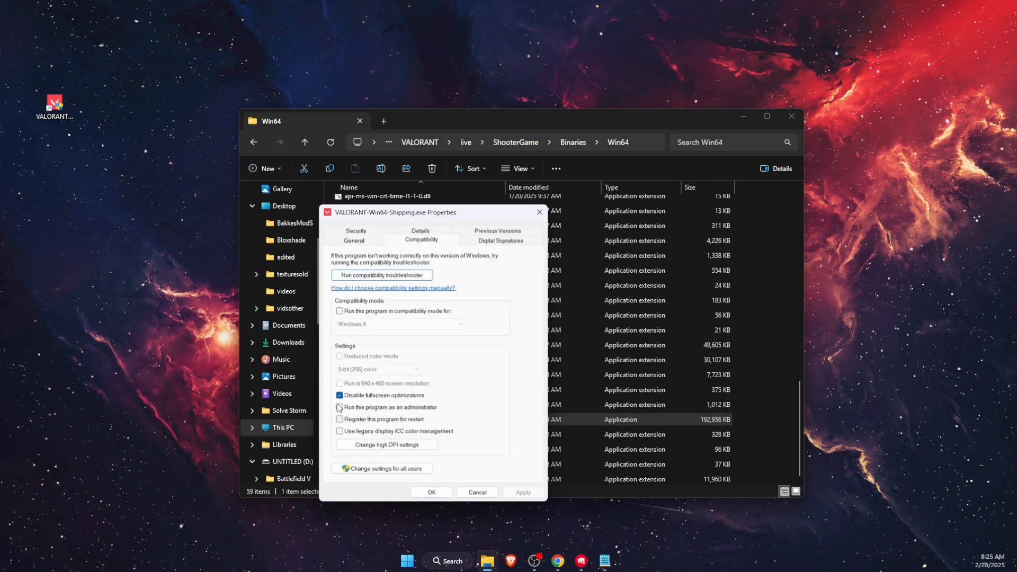
click(339, 395)
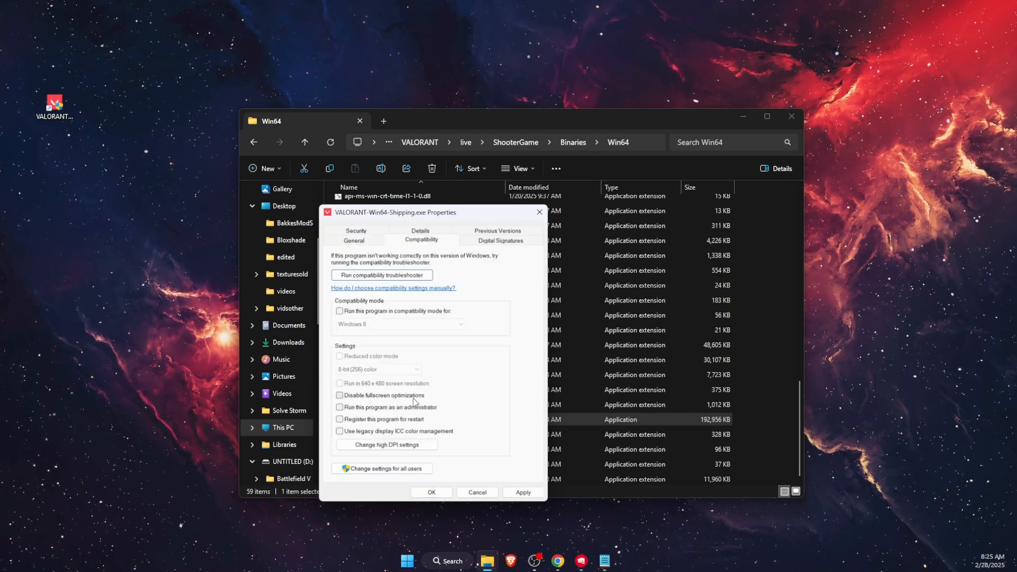
click(339, 407)
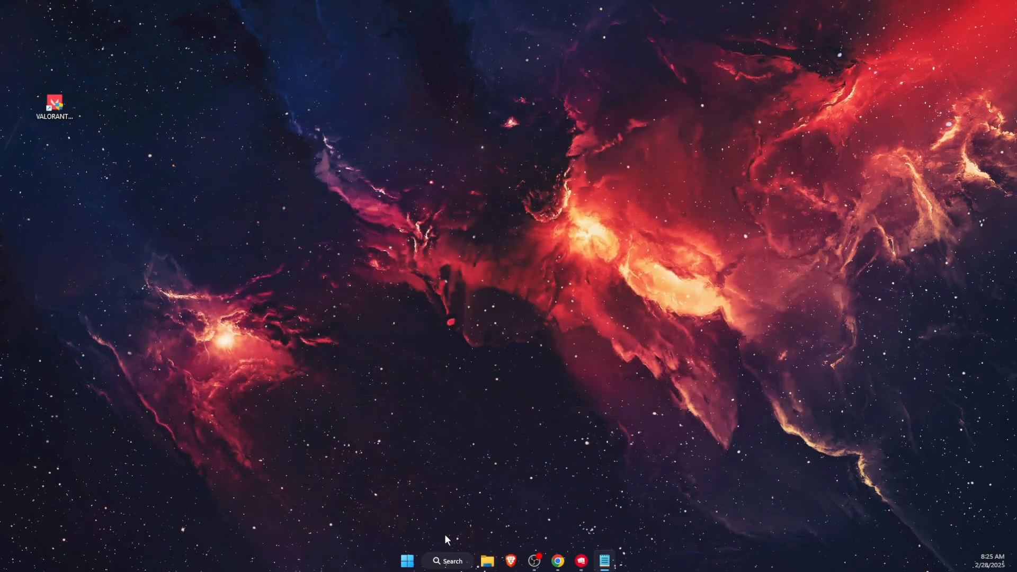
Search for 'services' and launch the Services app
text(services)
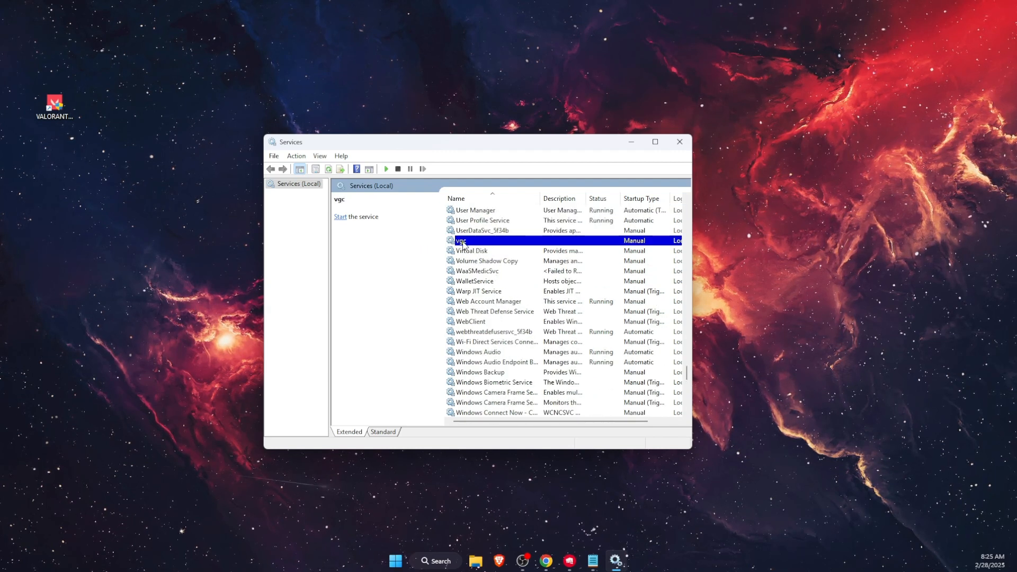
In the vgc service's properties, set startup type to Automatic and start the service
right_click(461, 241)
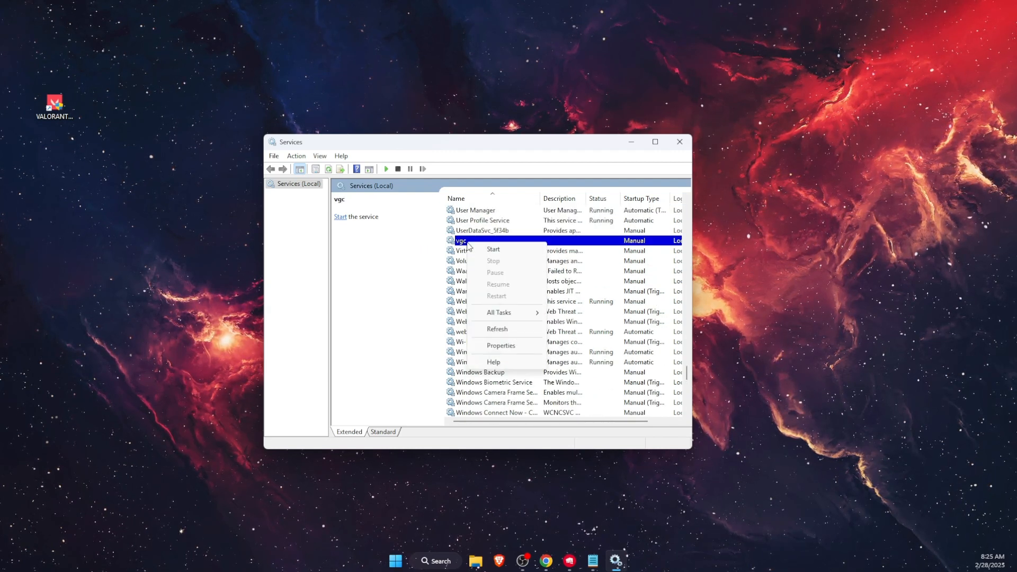
click(500, 346)
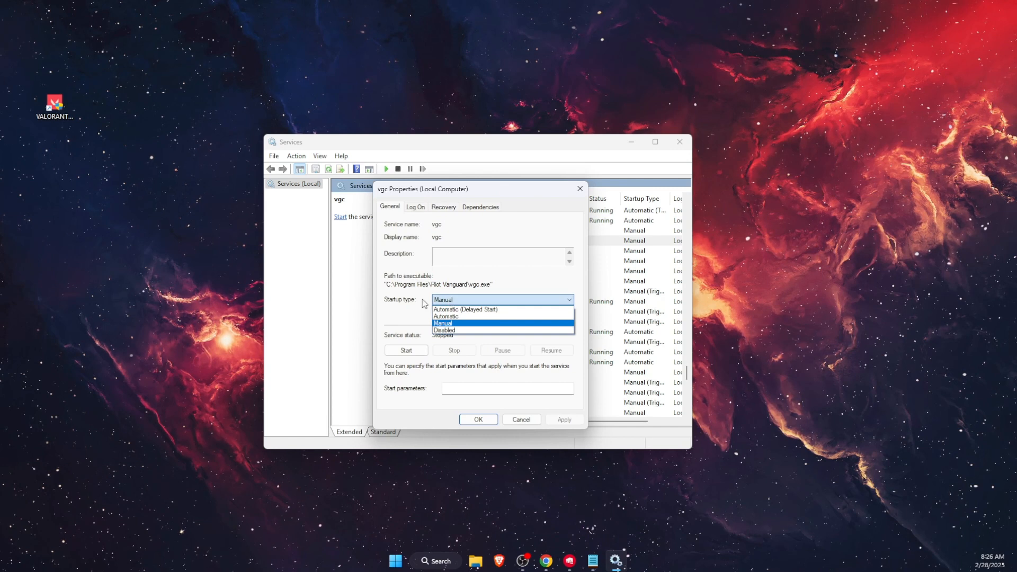
click(446, 317)
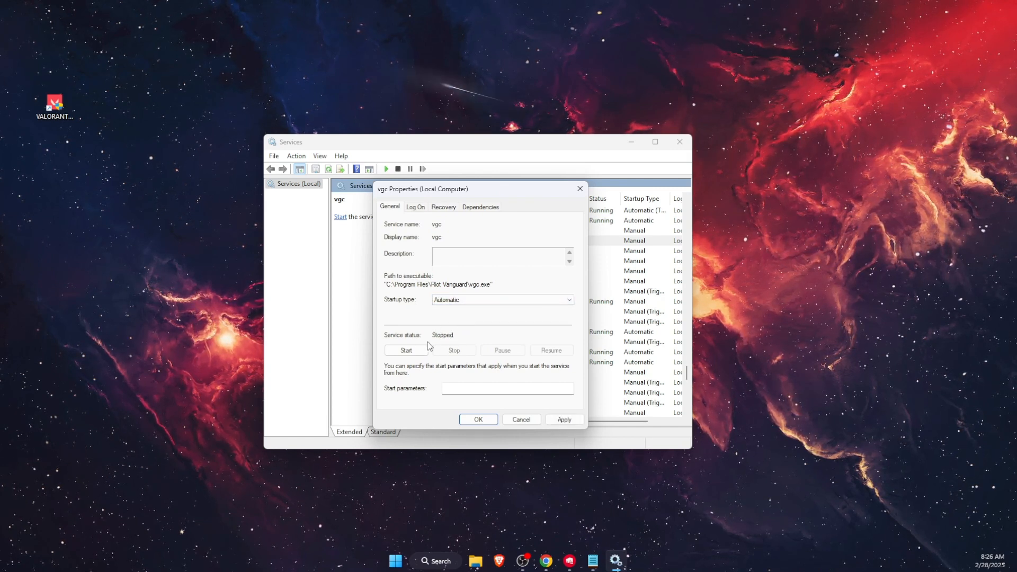
click(406, 351)
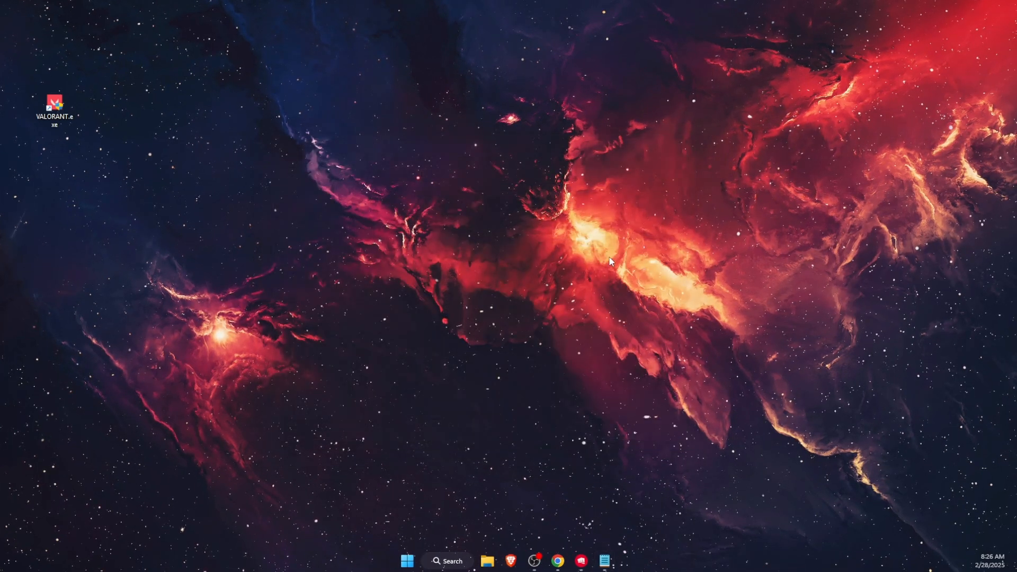
Search for 'system' and open System Configuration
click(54, 109)
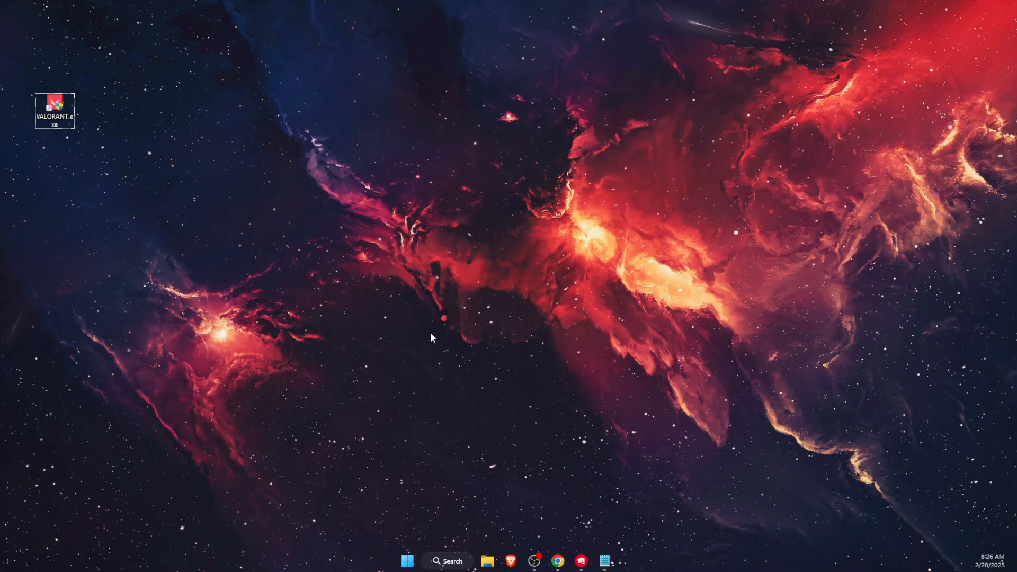
click(446, 561)
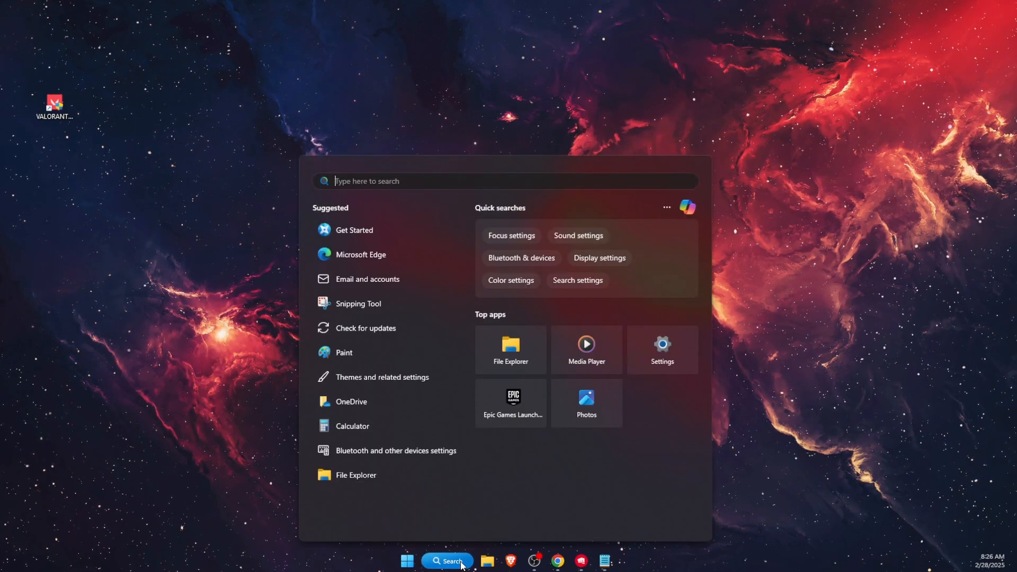
text(system)
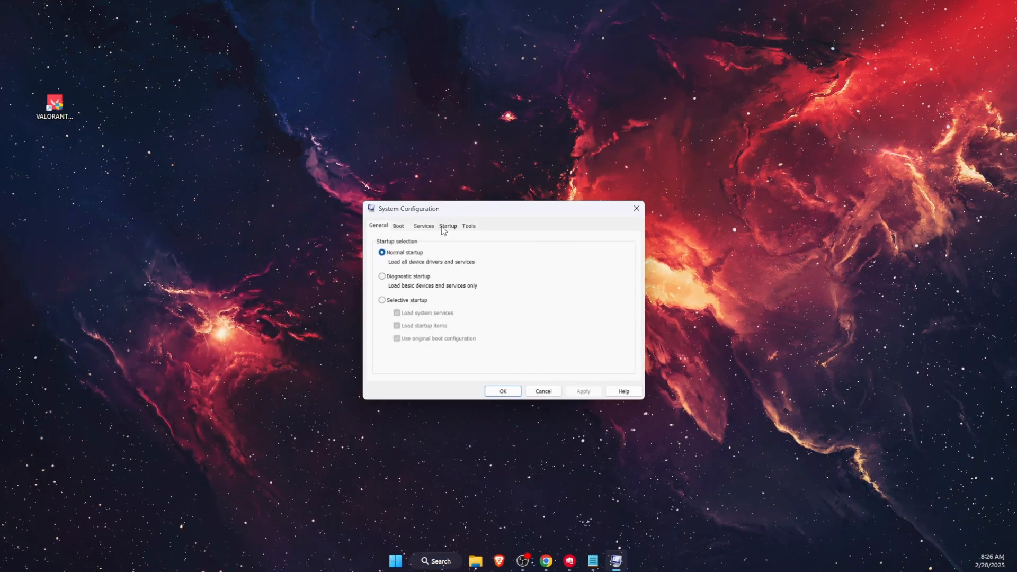
On the Services list with Microsoft services hidden, confirm vgc is checked and close with OK
click(424, 226)
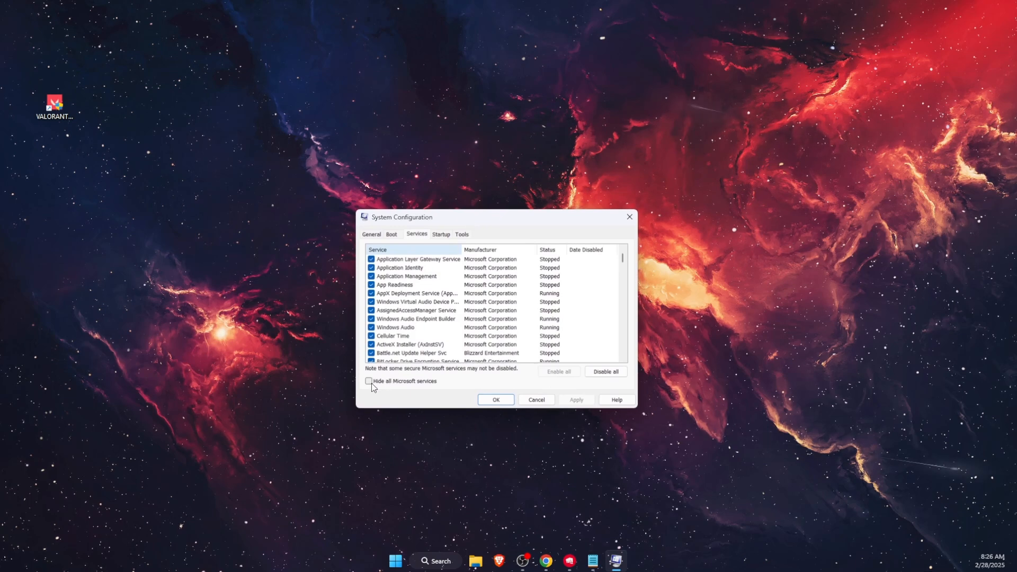
click(369, 380)
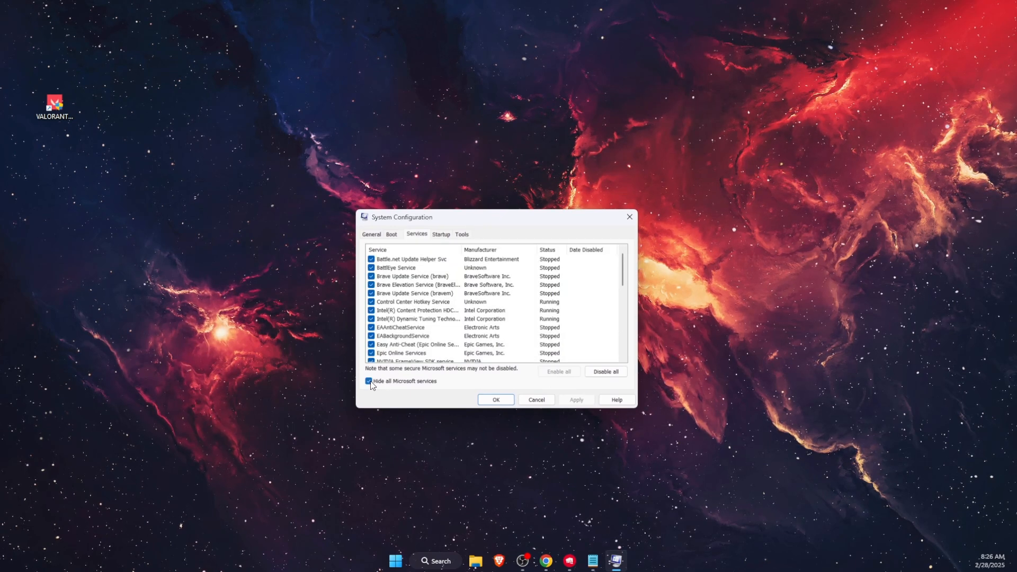
scroll(down, 3)
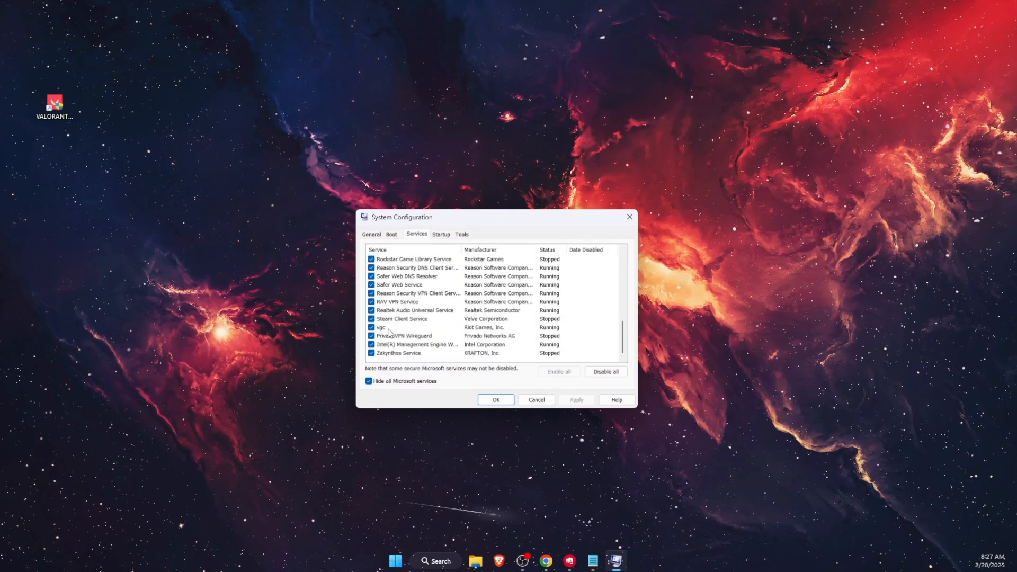
click(402, 328)
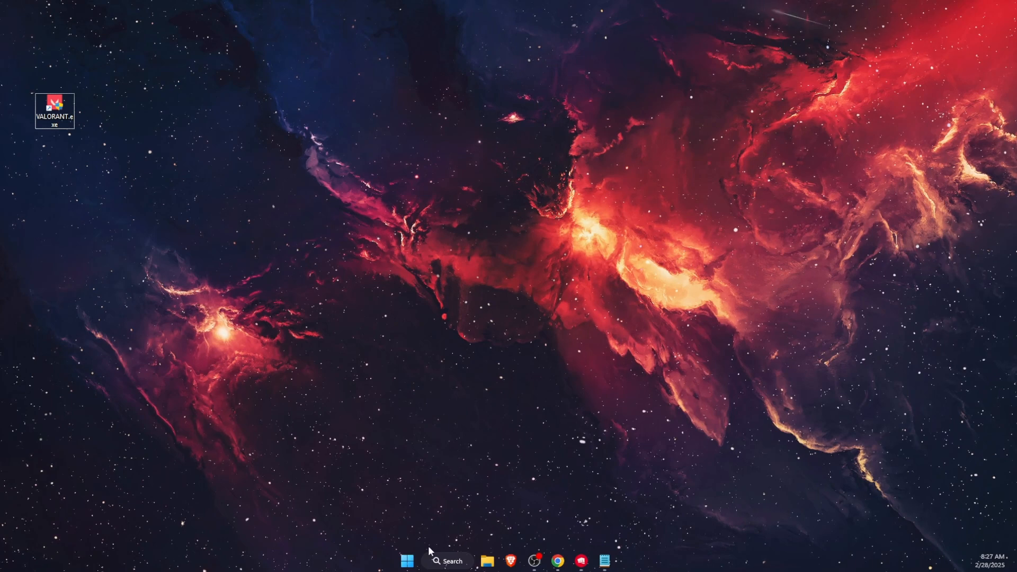
Search for 'nvidia' and launch the NVIDIA App
click(406, 559)
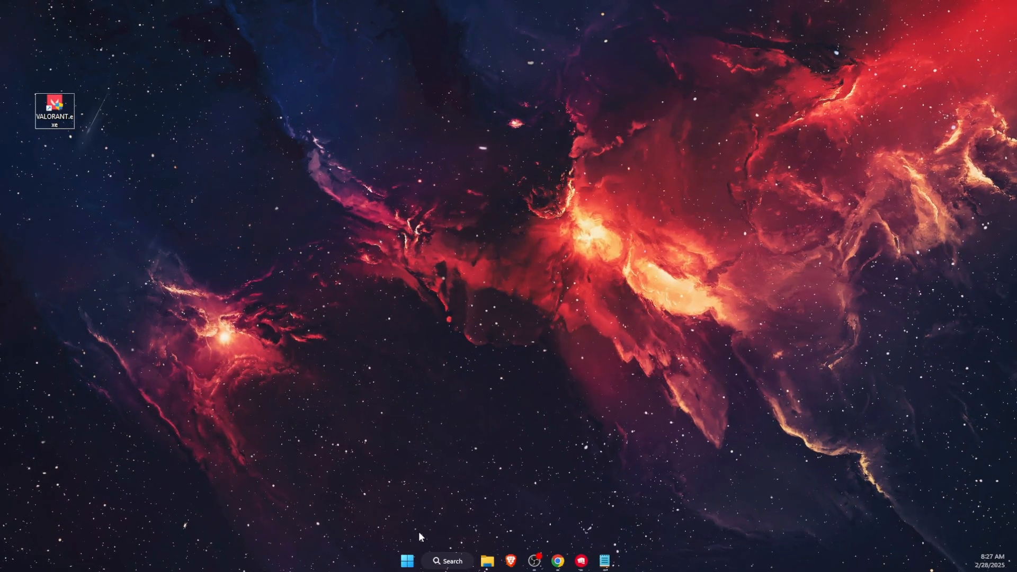
text(nvidia)
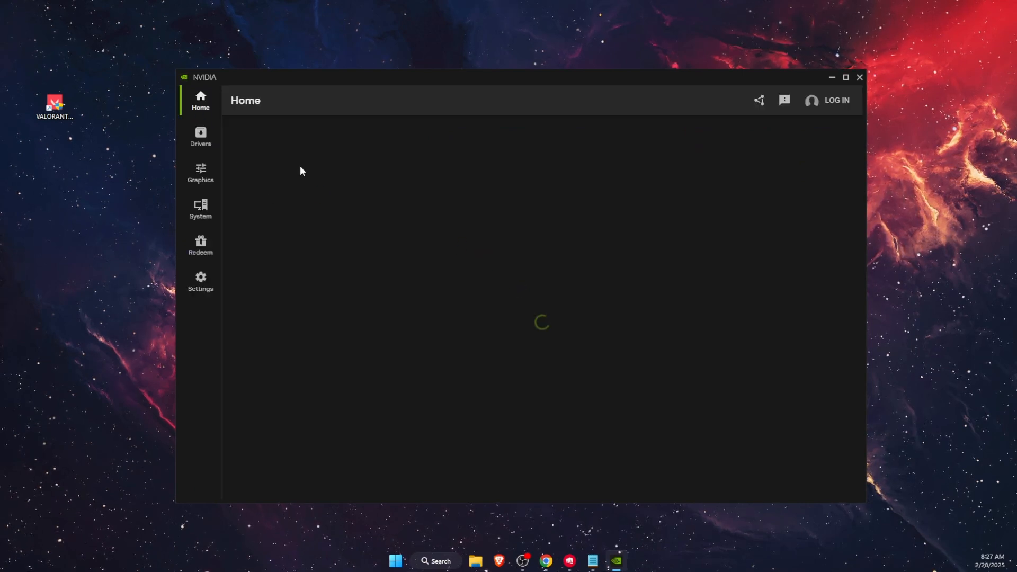
Check the Drivers page for the new Game Ready Driver, close the app, and launch Task Manager from Start
click(200, 136)
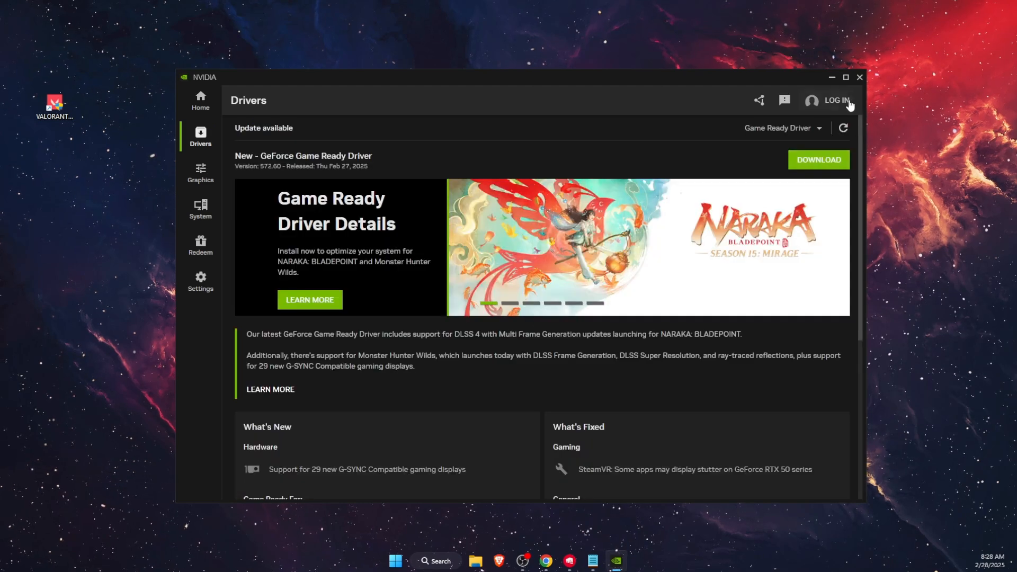
click(859, 76)
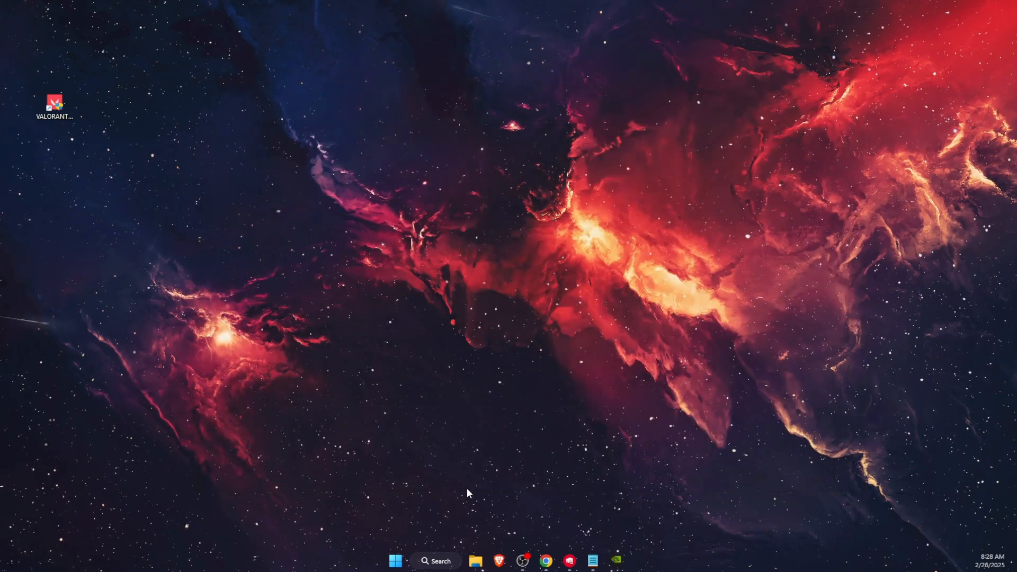
right_click(407, 561)
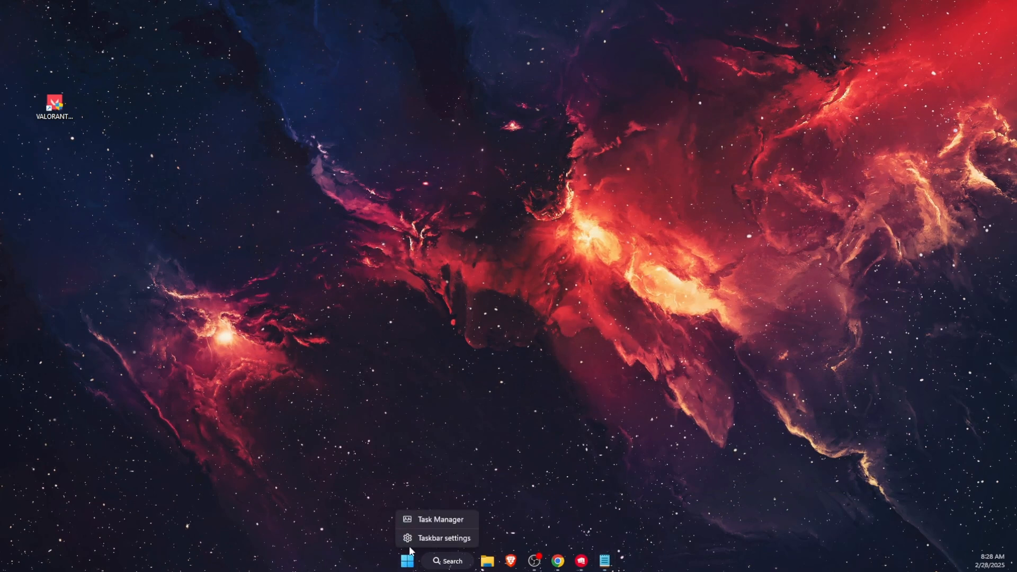
click(439, 520)
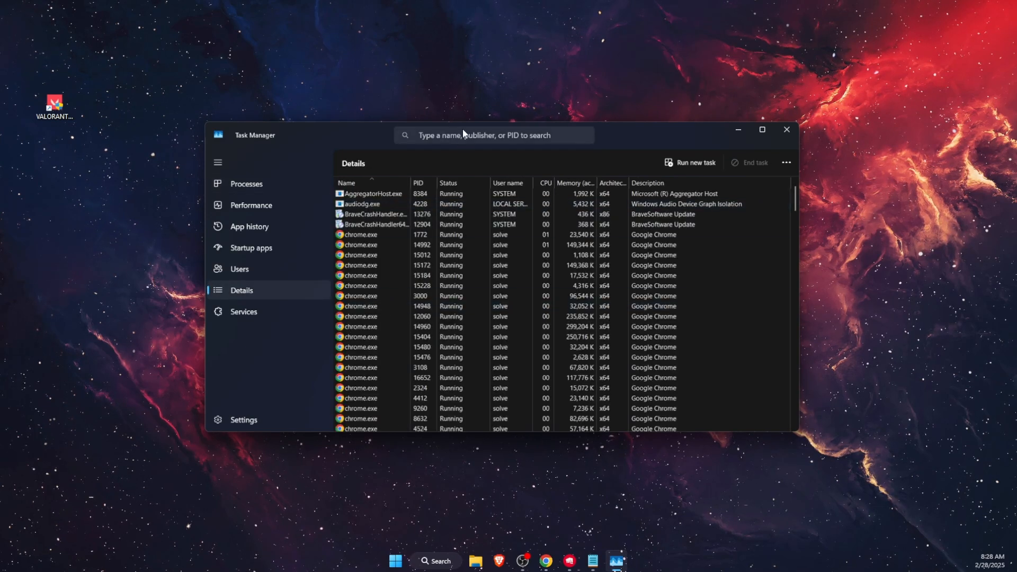
Filter Details for 'riot' and set RiotClientServices.exe's priority to High
text(riot)
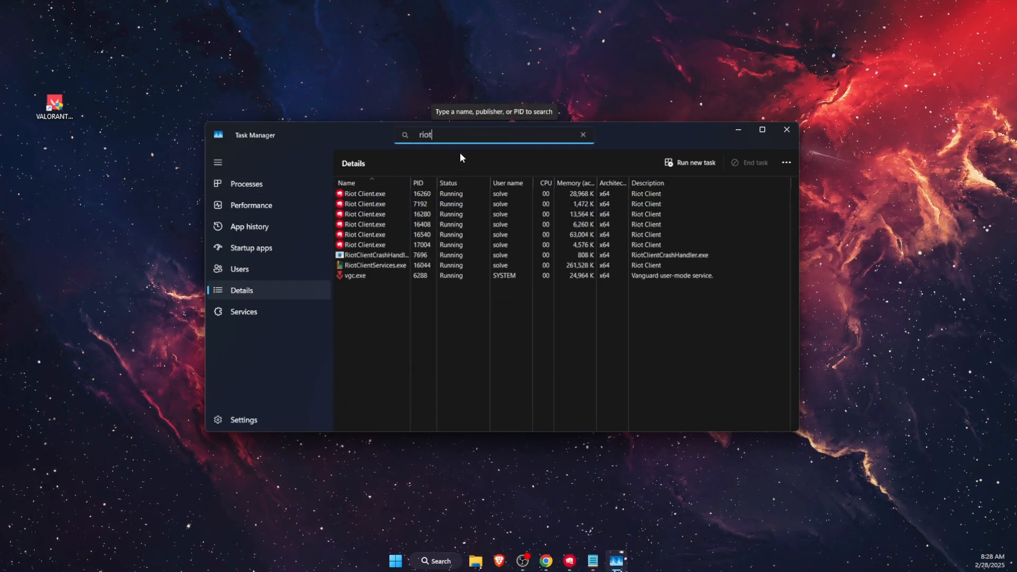
click(364, 275)
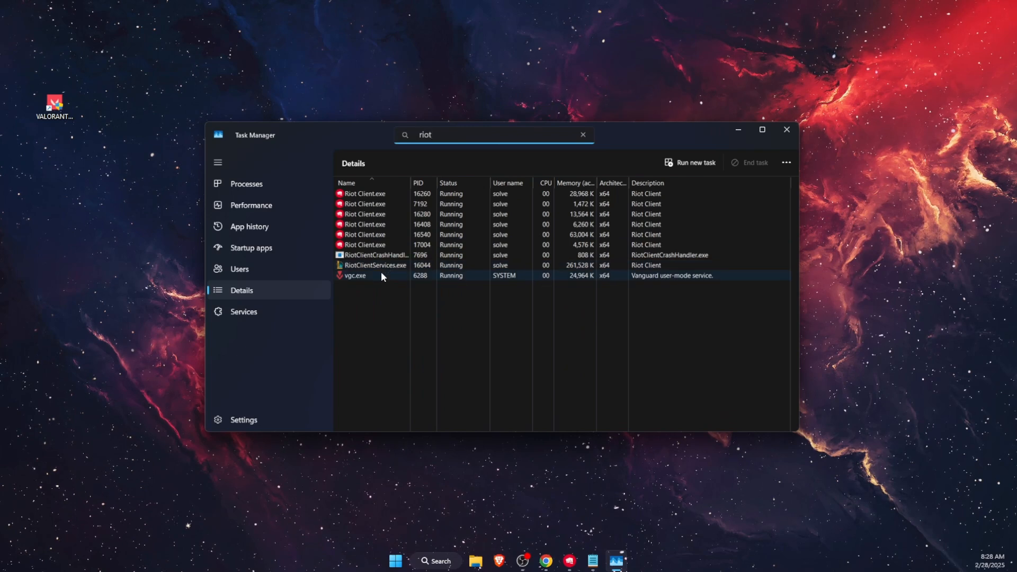
click(373, 265)
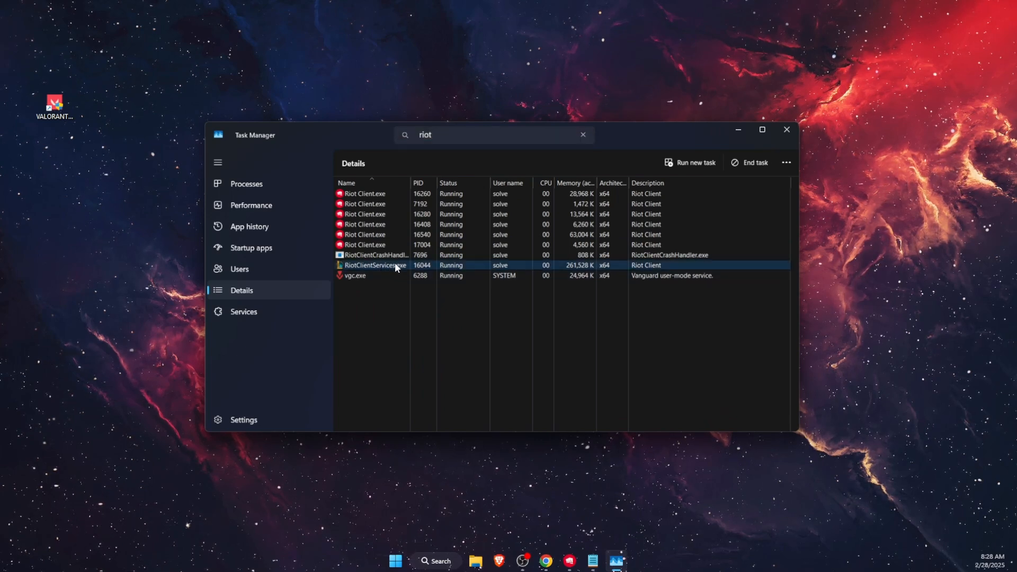
right_click(373, 265)
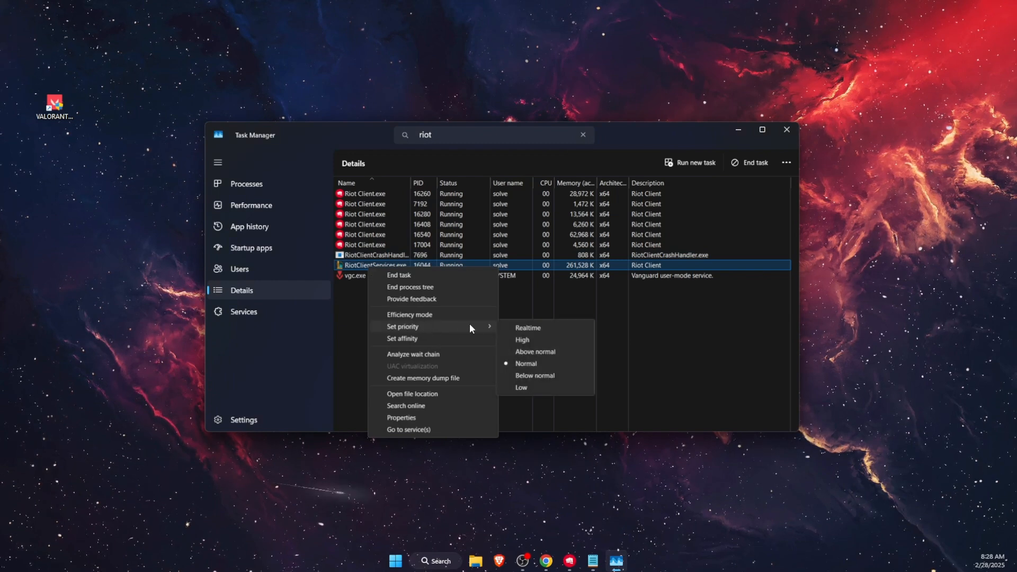
click(521, 339)
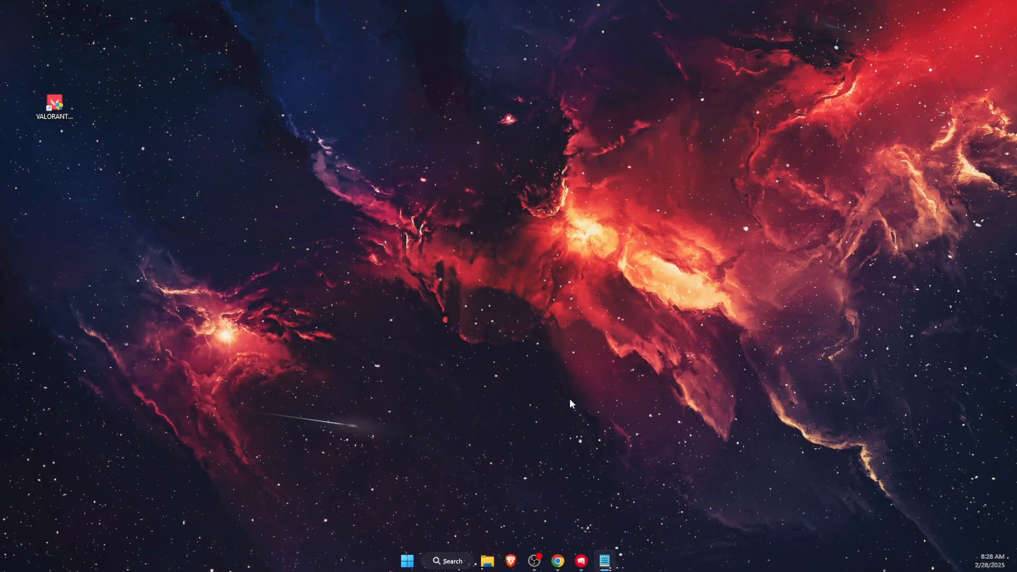
Launch VALORANT and reach the Video settings to switch Display Mode to Windowed
double_click(54, 104)
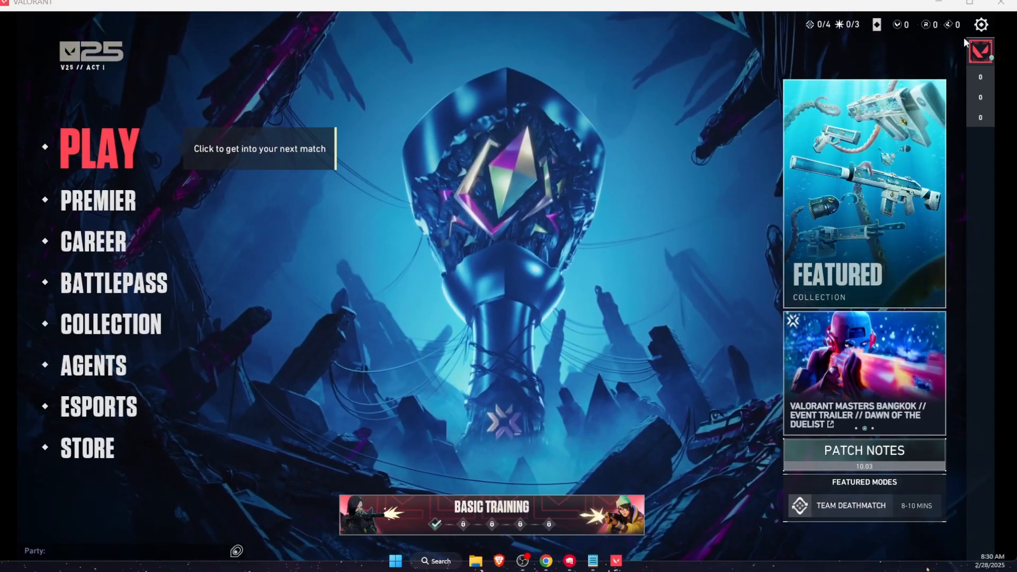
click(981, 25)
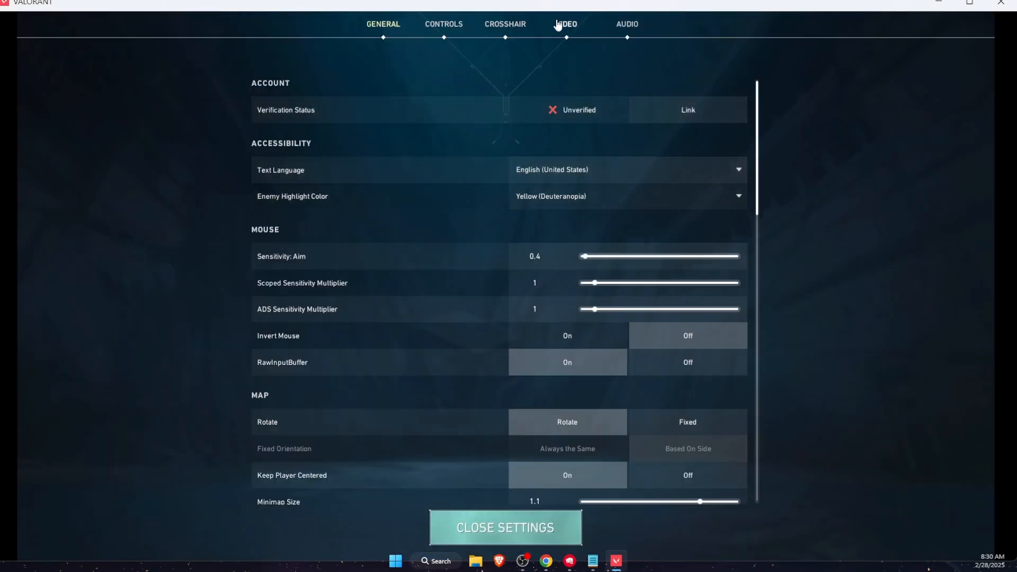
click(565, 24)
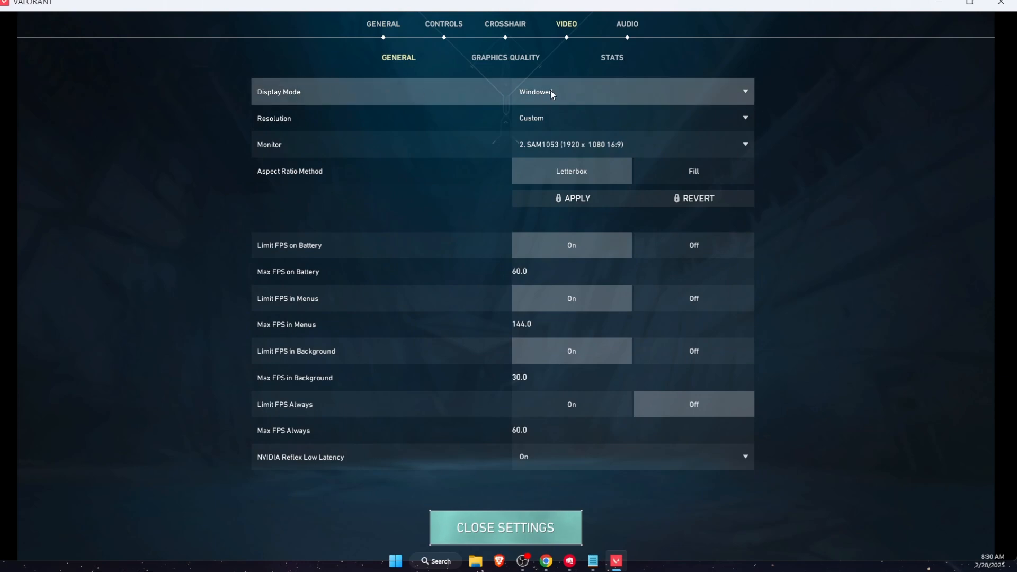